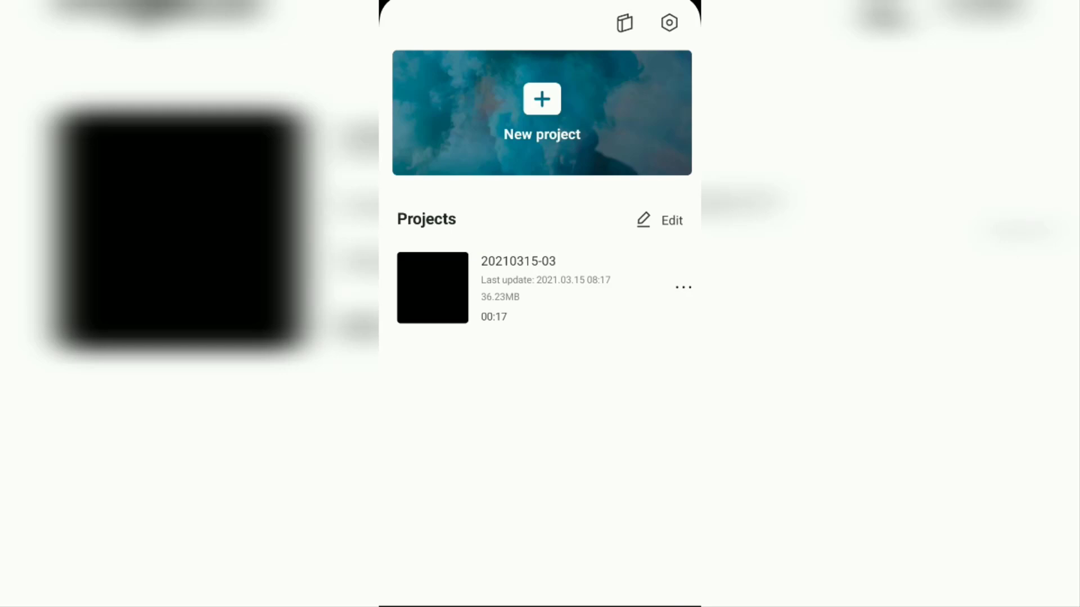
# - Start a new project with the archer-on-horseback silhouette photo as a five-second clip
pyautogui.click(542, 113)
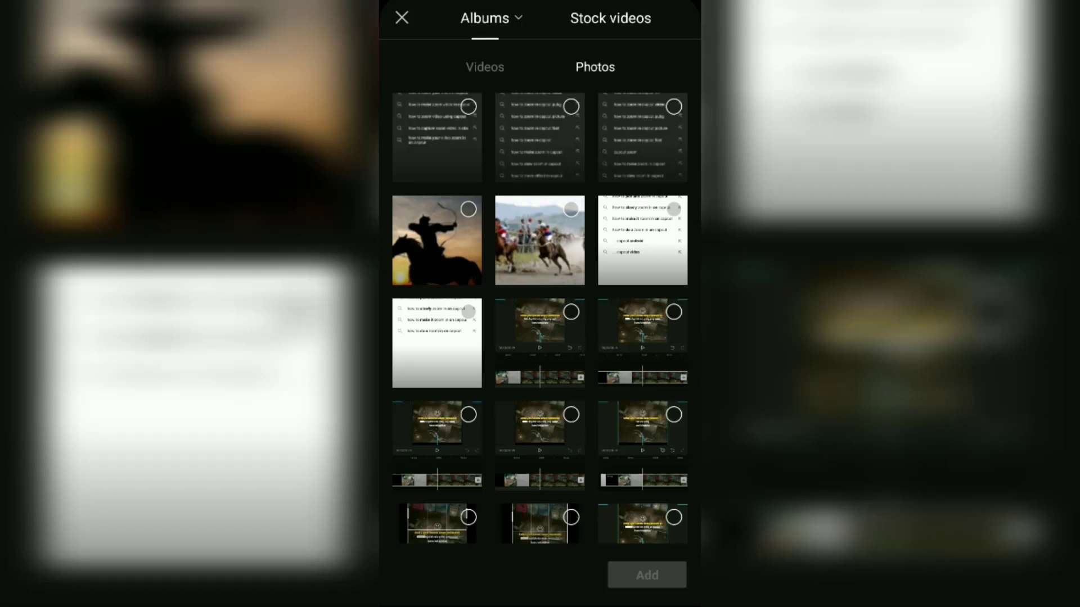
pyautogui.click(436, 240)
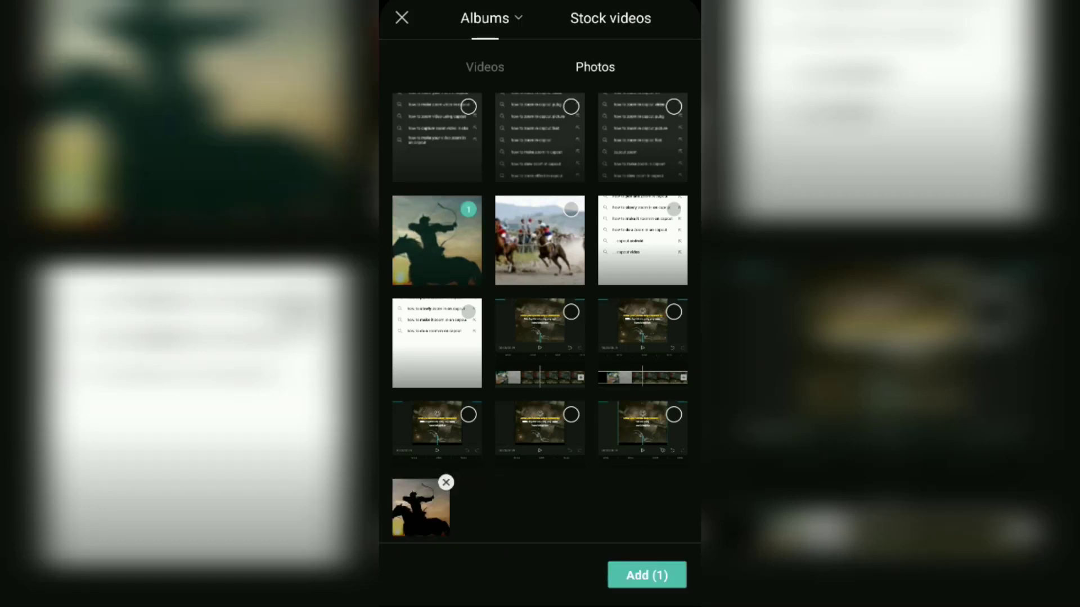
pyautogui.click(646, 574)
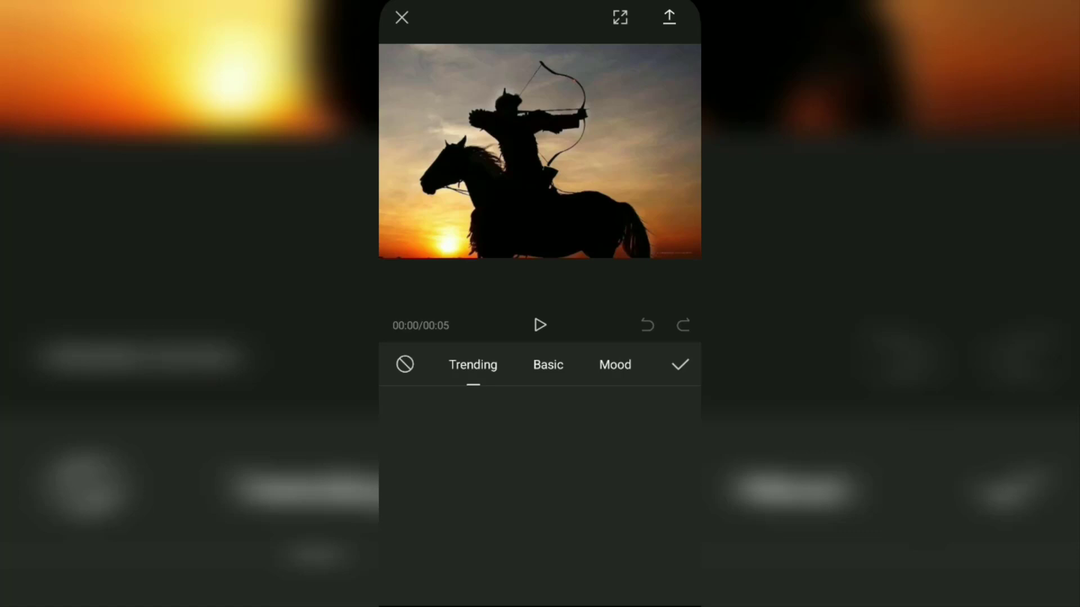
# - Apply the Slow Zoom preset from the Basic effects to the archer photo clip
pyautogui.click(473, 365)
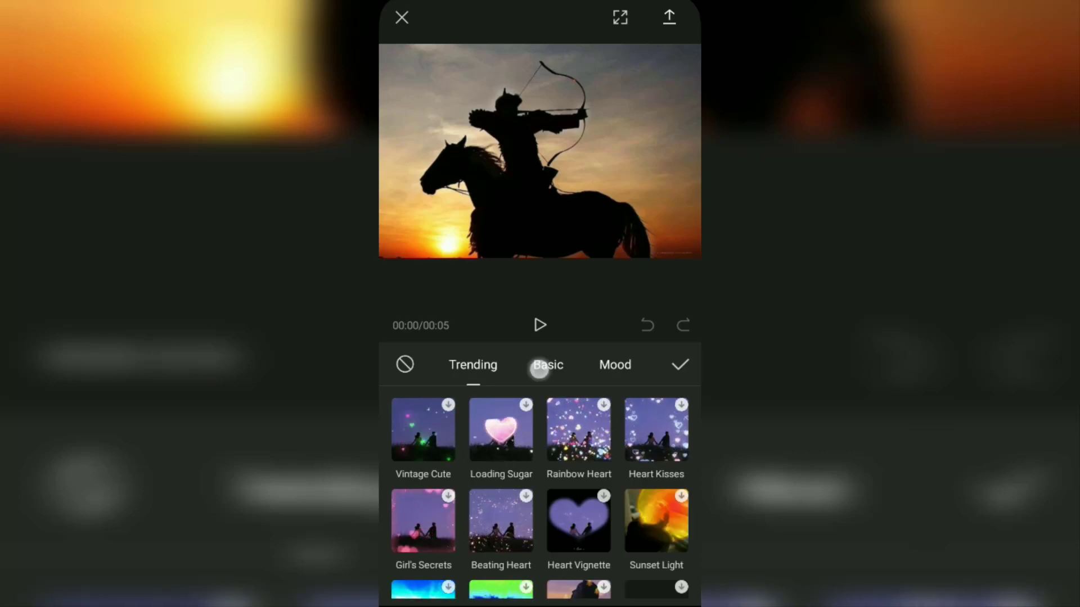
pyautogui.click(547, 365)
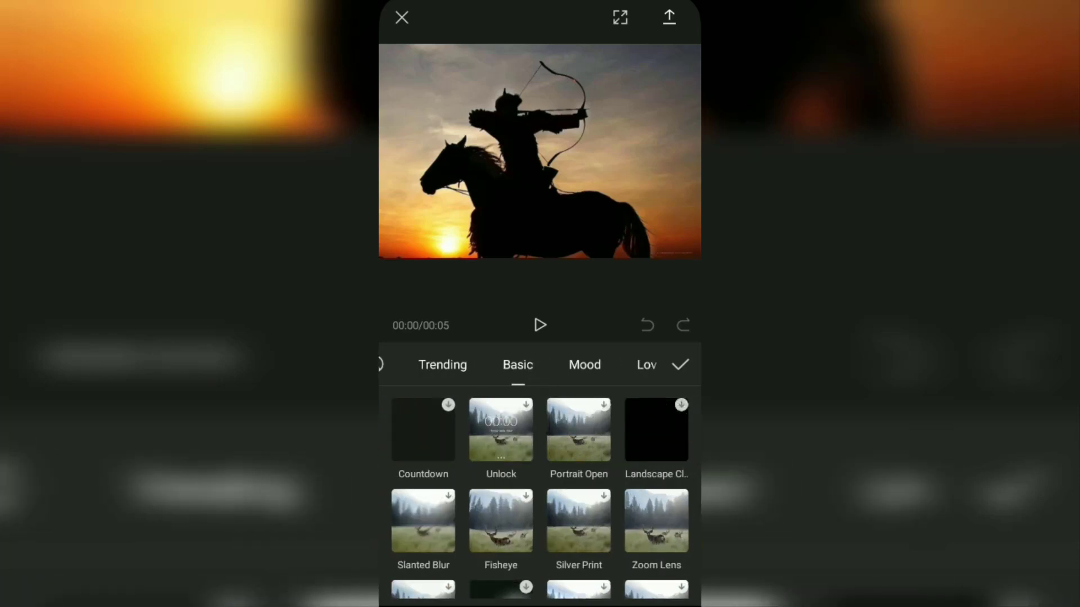
pyautogui.click(579, 520)
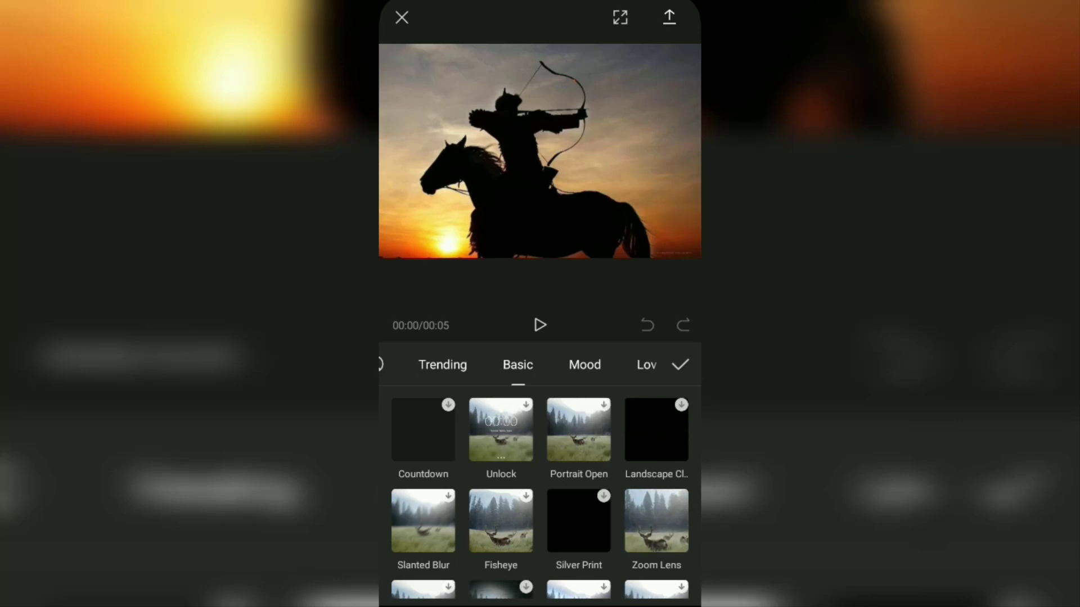
pyautogui.scroll(3)
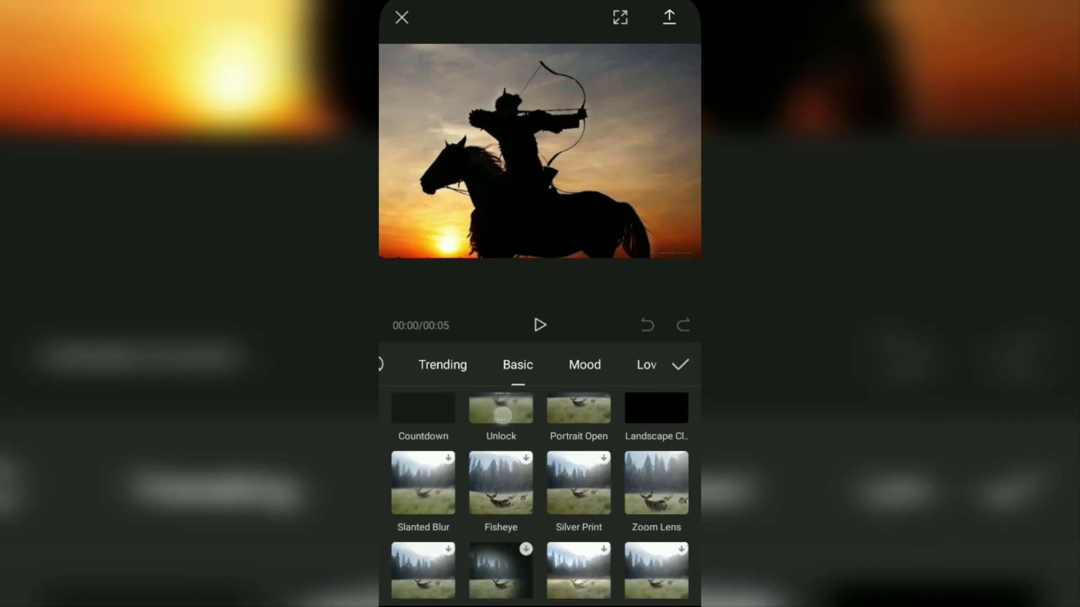
pyautogui.click(655, 482)
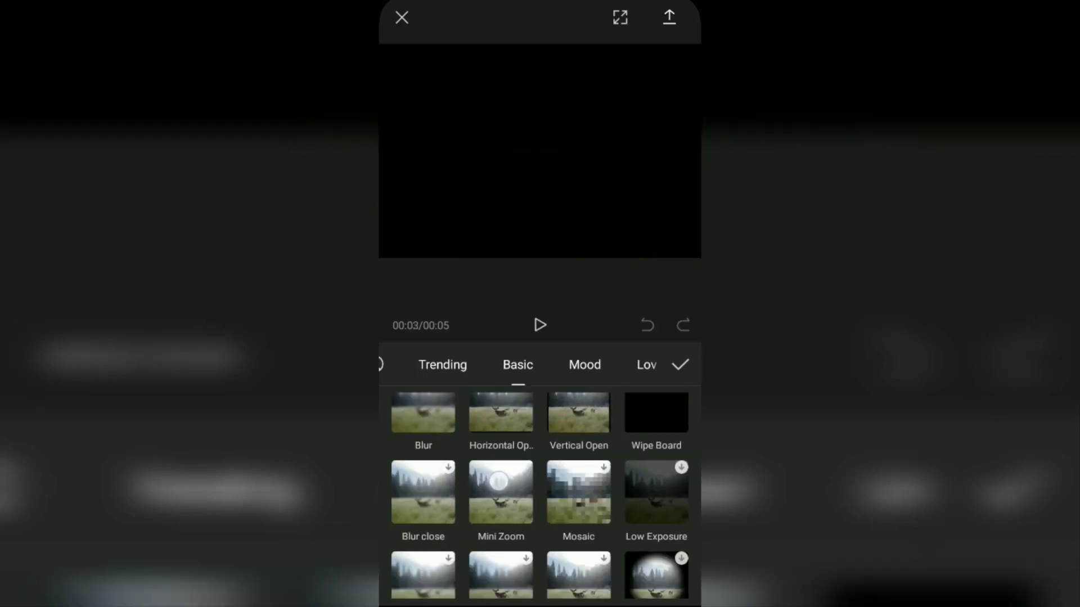
pyautogui.click(501, 490)
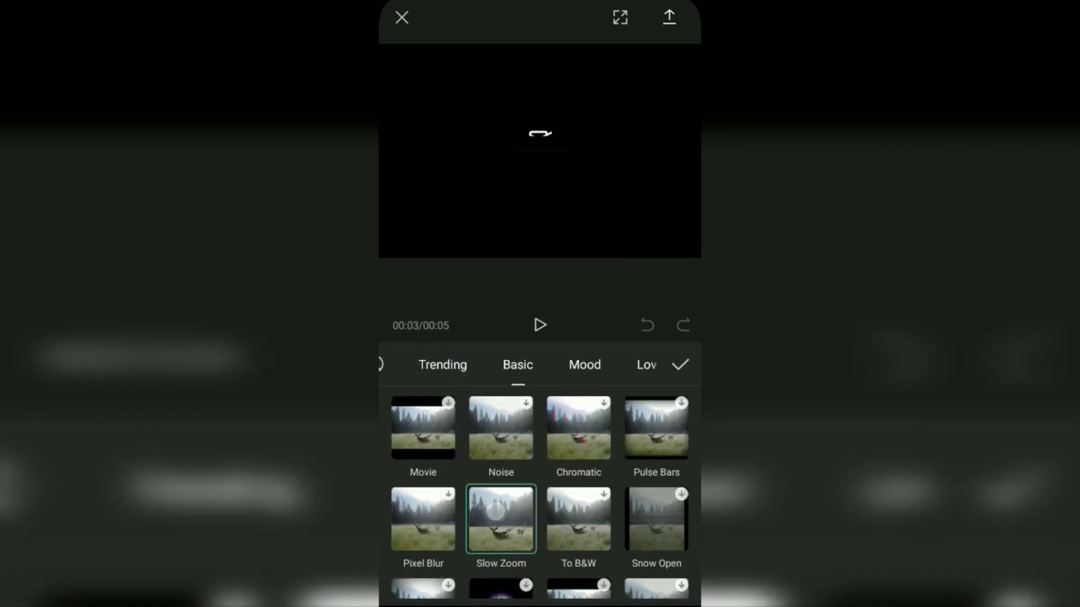
# - Preview the Slow Zoom push-in on the rider twice and confirm the effect
pyautogui.click(540, 325)
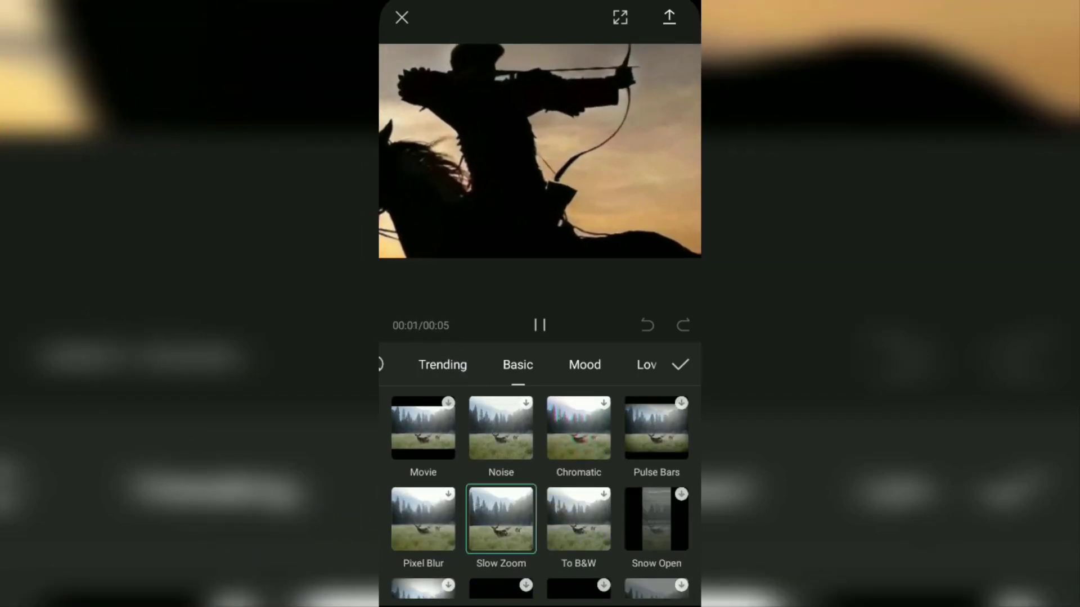
pyautogui.click(540, 325)
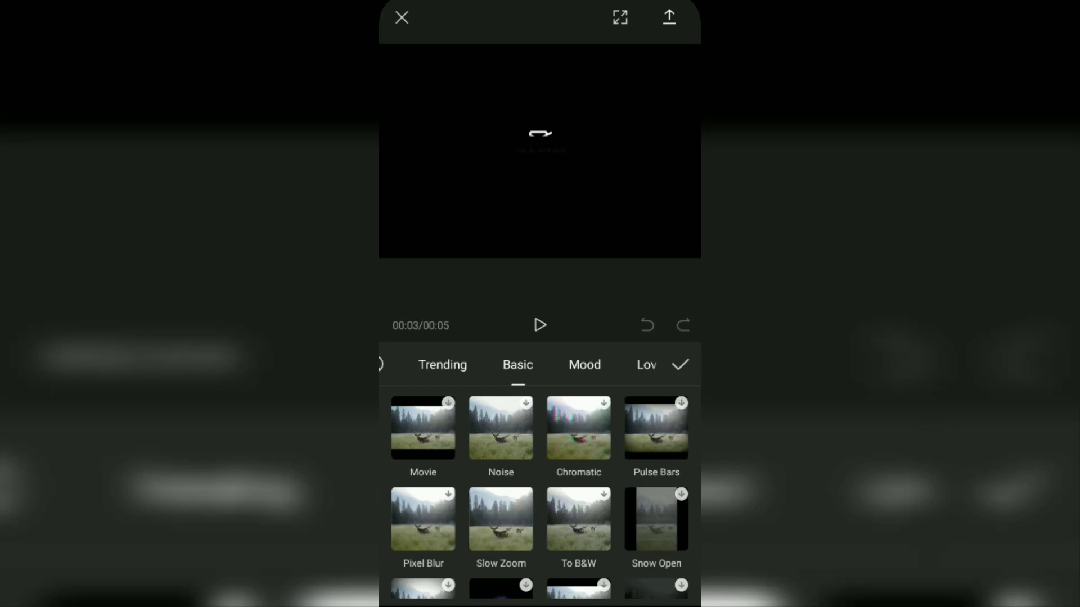
pyautogui.click(501, 518)
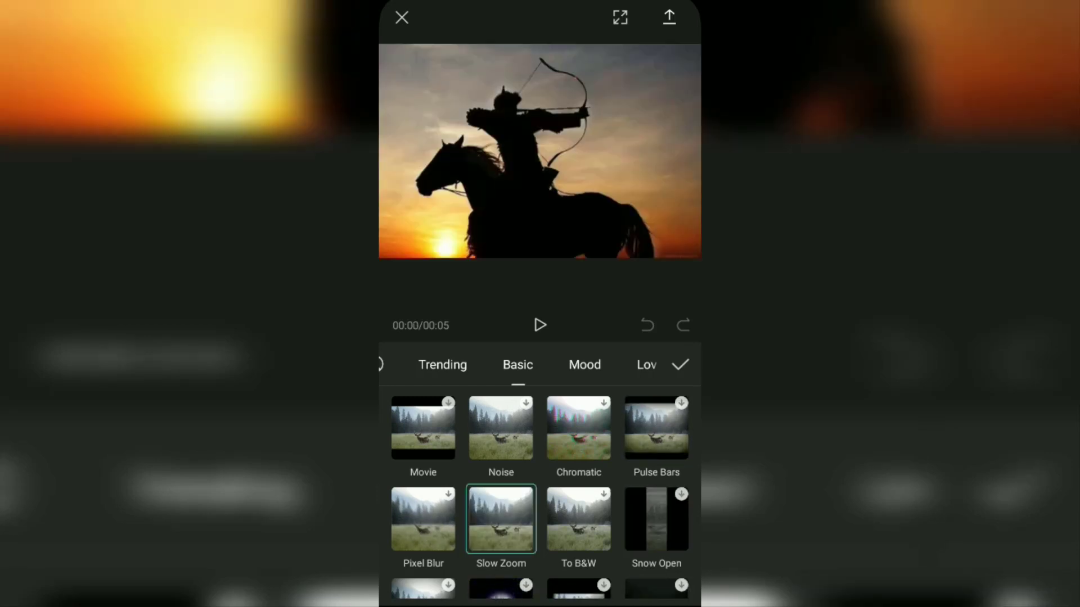
pyautogui.click(540, 325)
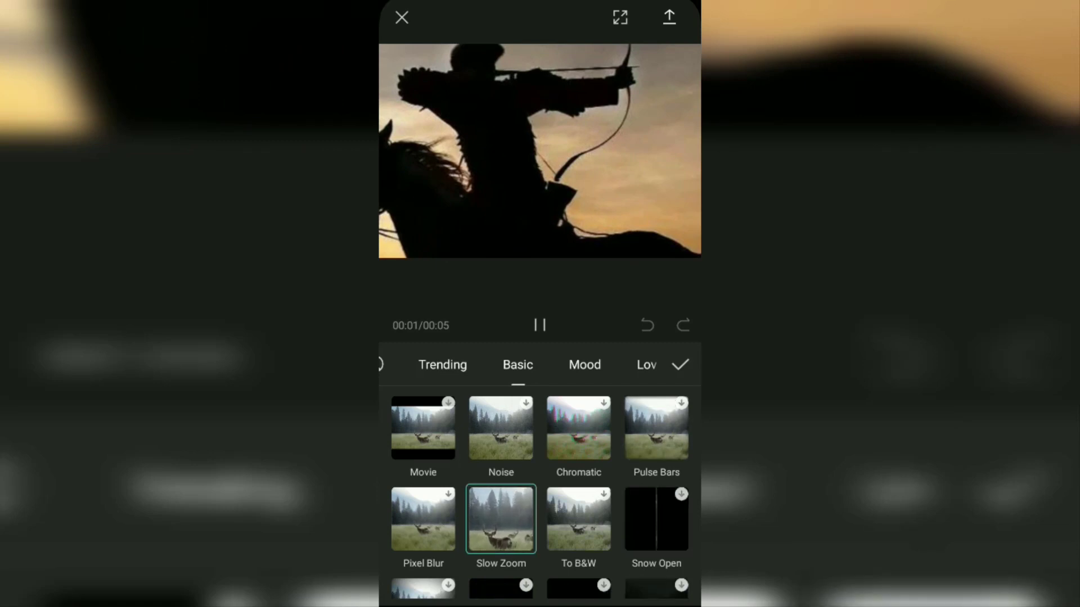
pyautogui.click(539, 325)
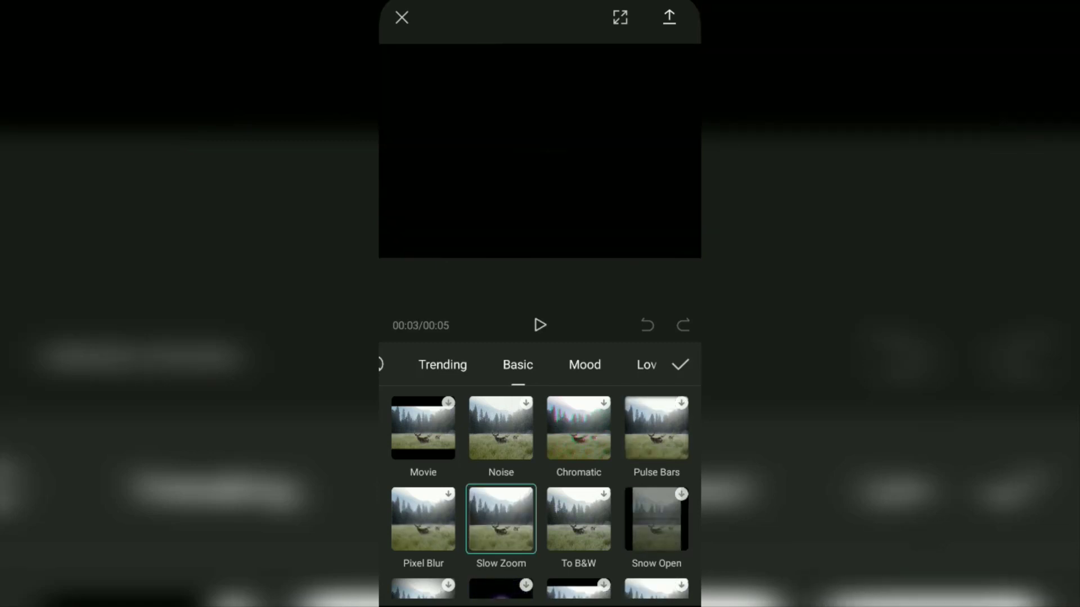
pyautogui.click(680, 365)
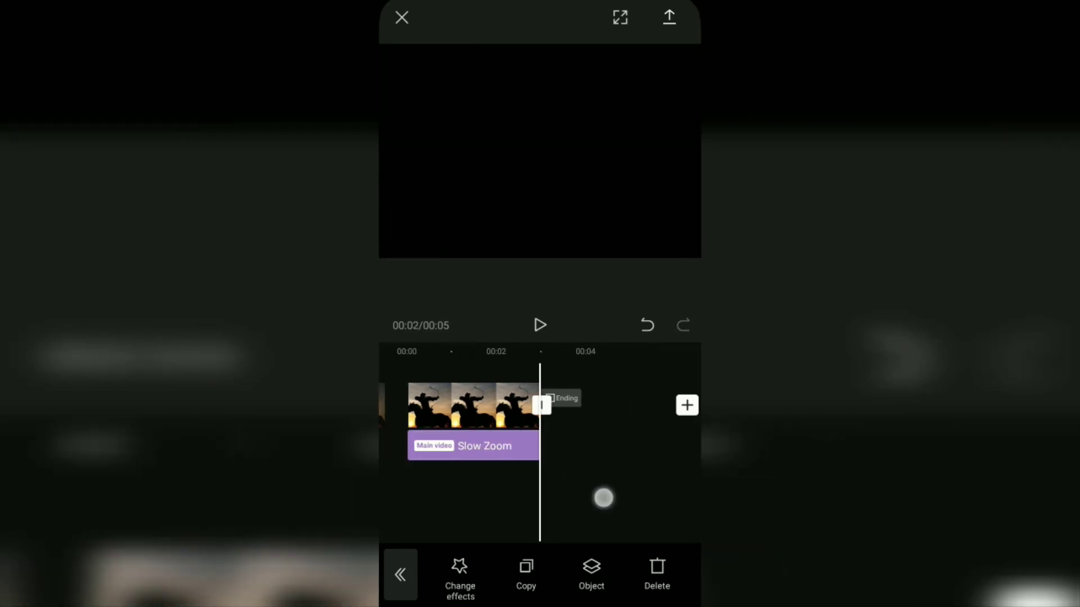
pyautogui.click(540, 325)
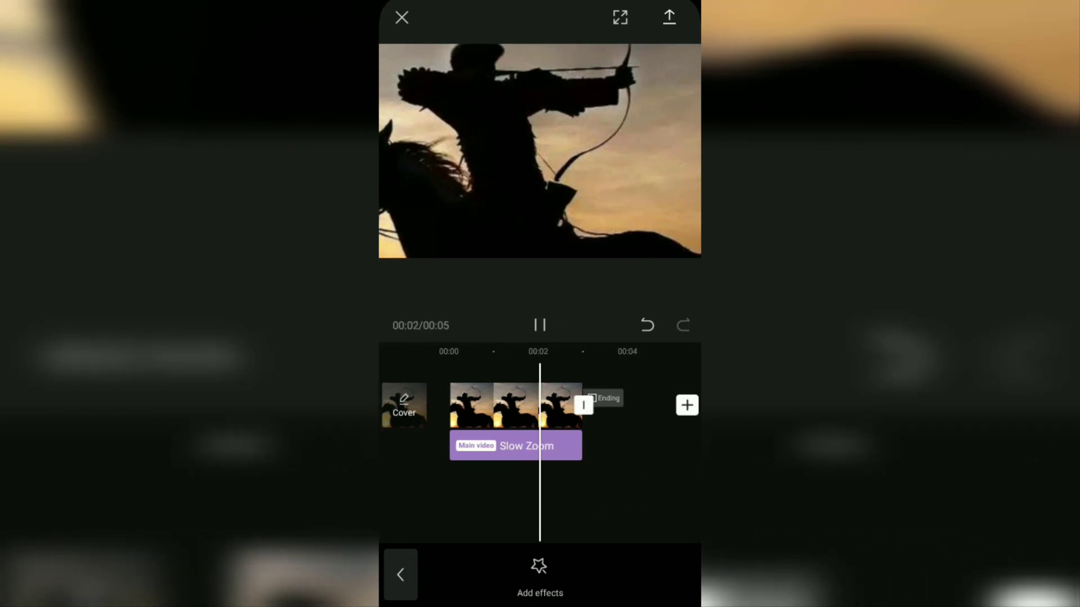
pyautogui.click(539, 325)
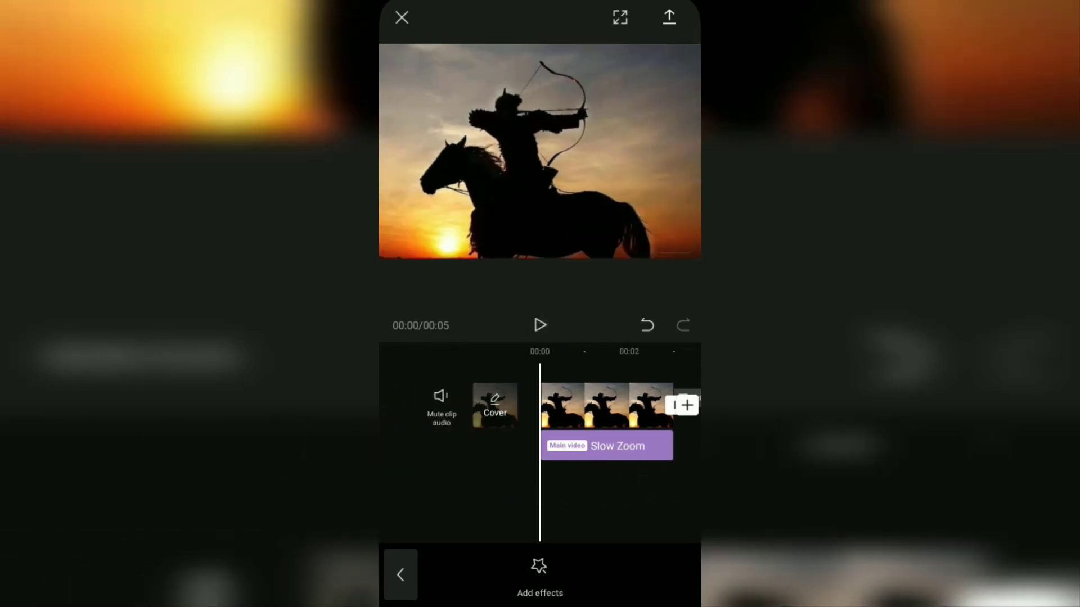
pyautogui.click(540, 324)
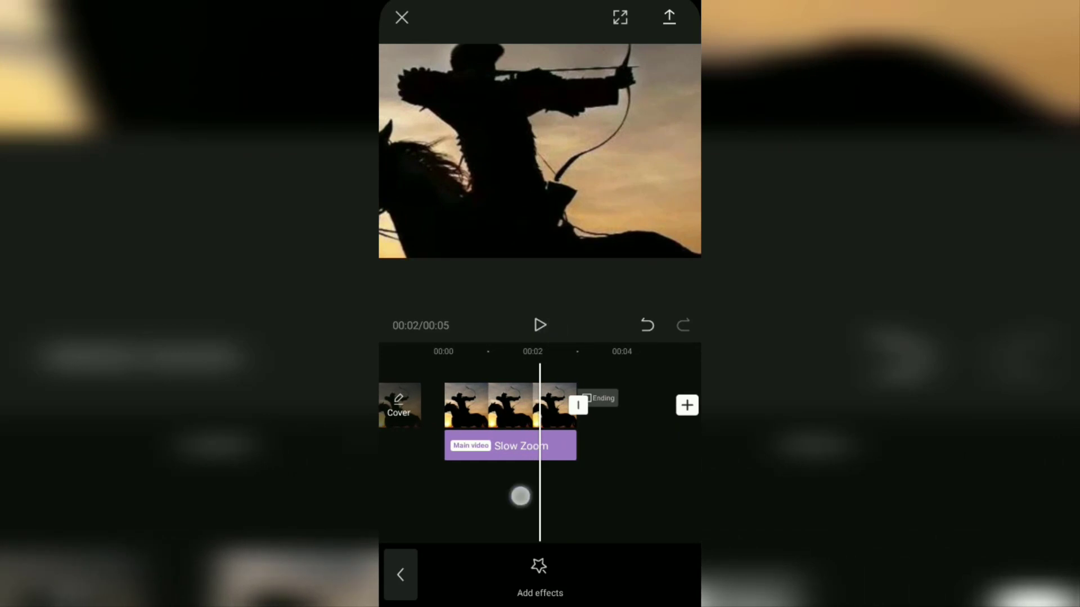
pyautogui.click(539, 325)
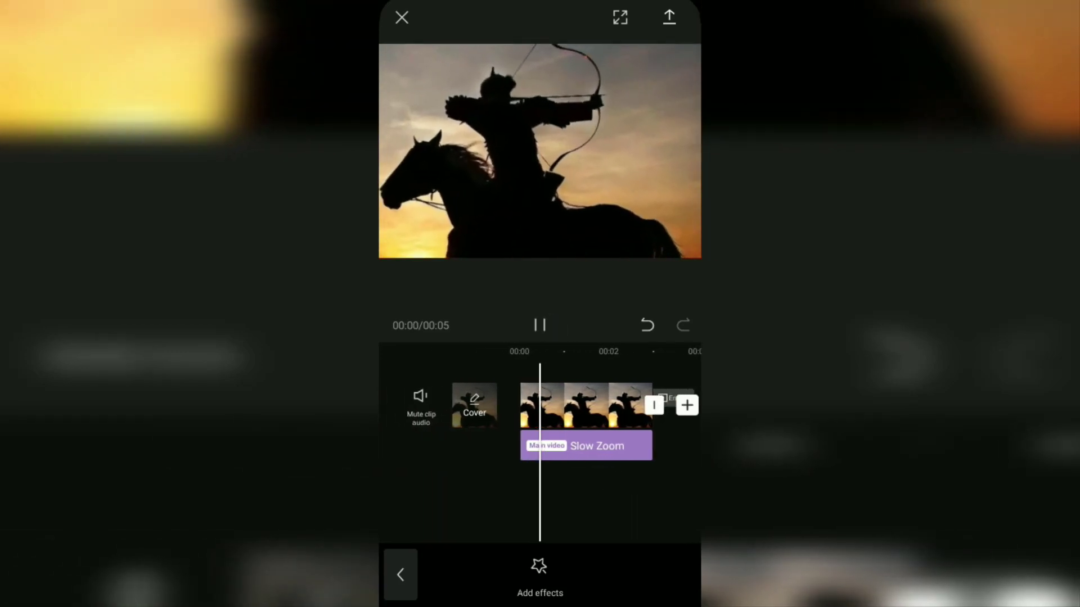
pyautogui.click(540, 325)
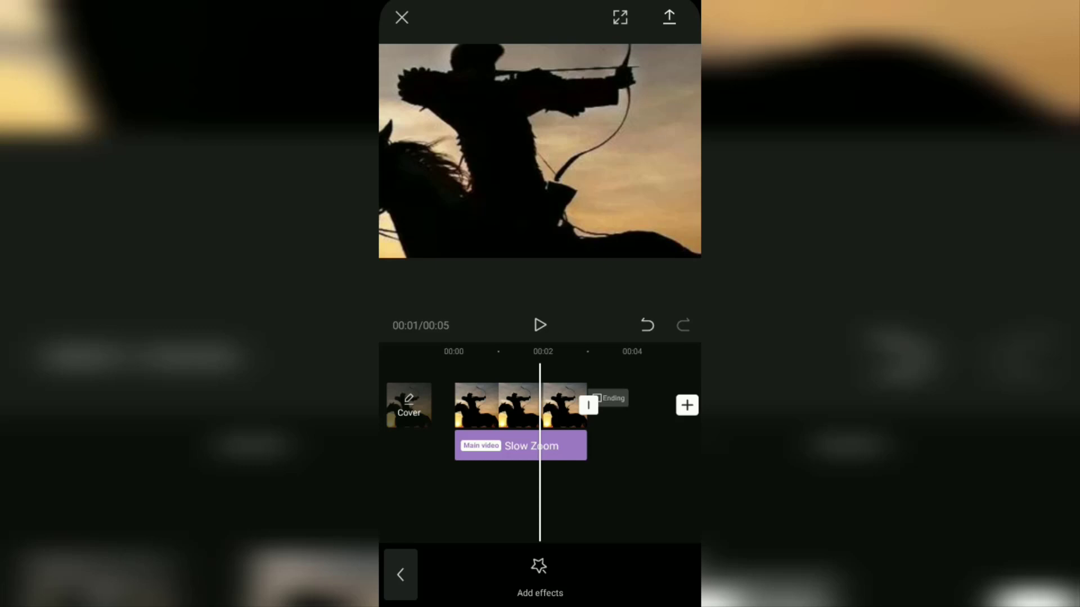
pyautogui.click(540, 324)
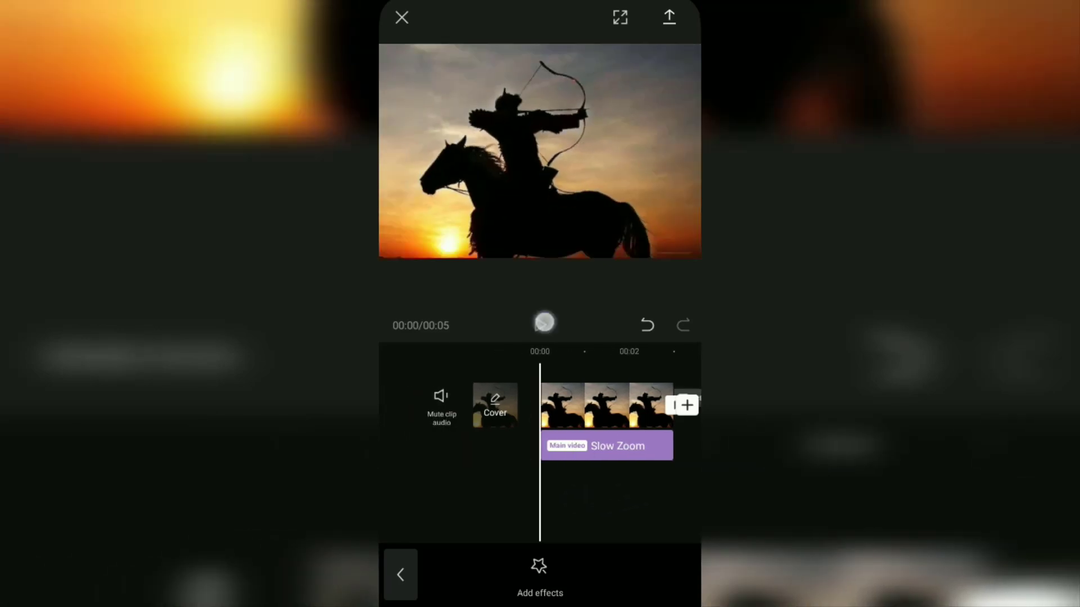
pyautogui.click(543, 322)
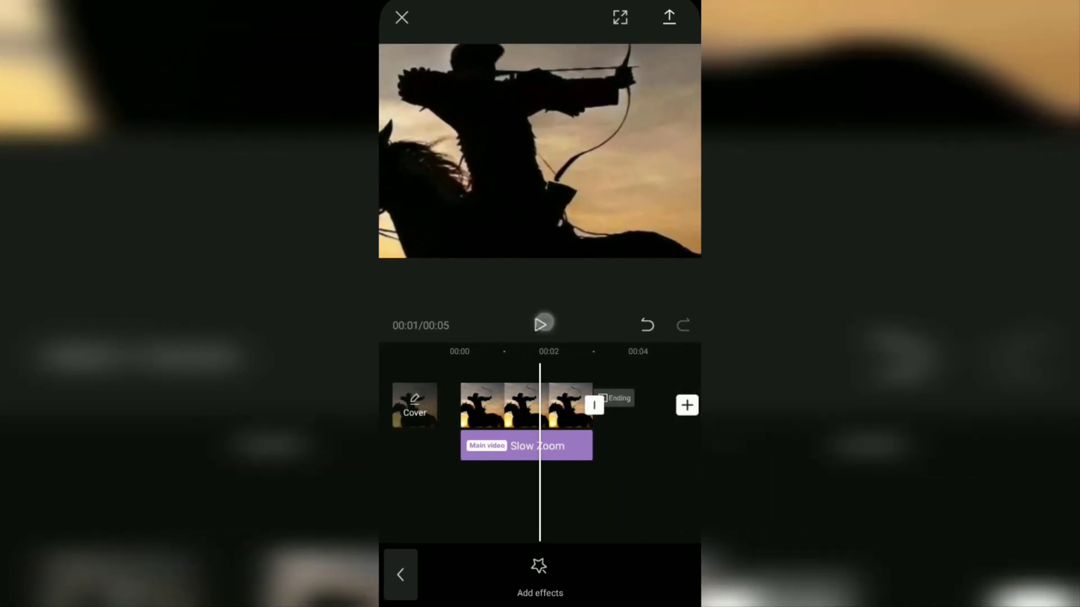
pyautogui.click(541, 324)
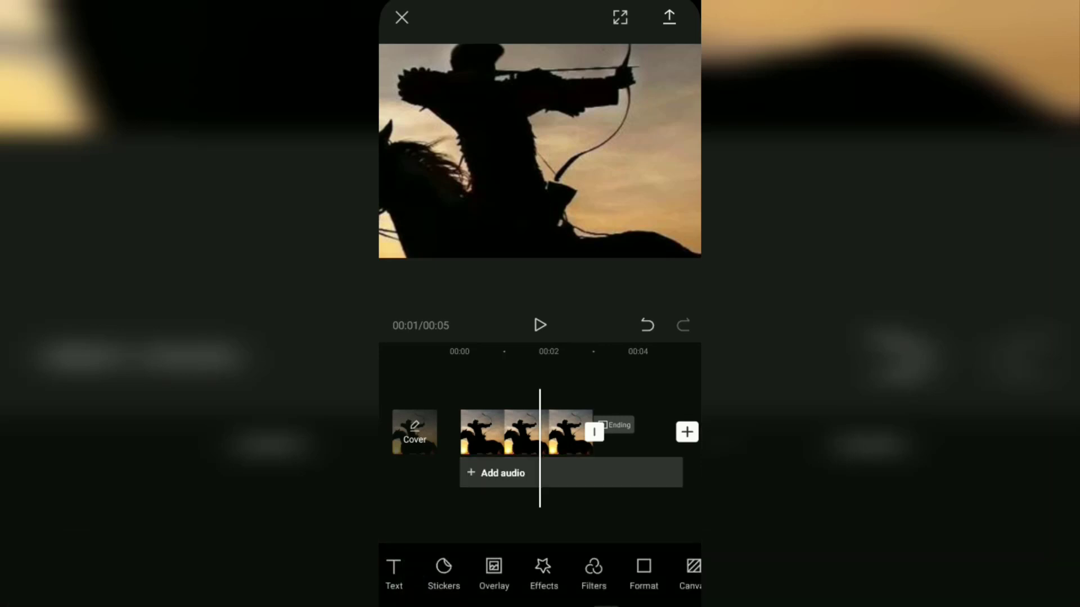
pyautogui.click(401, 17)
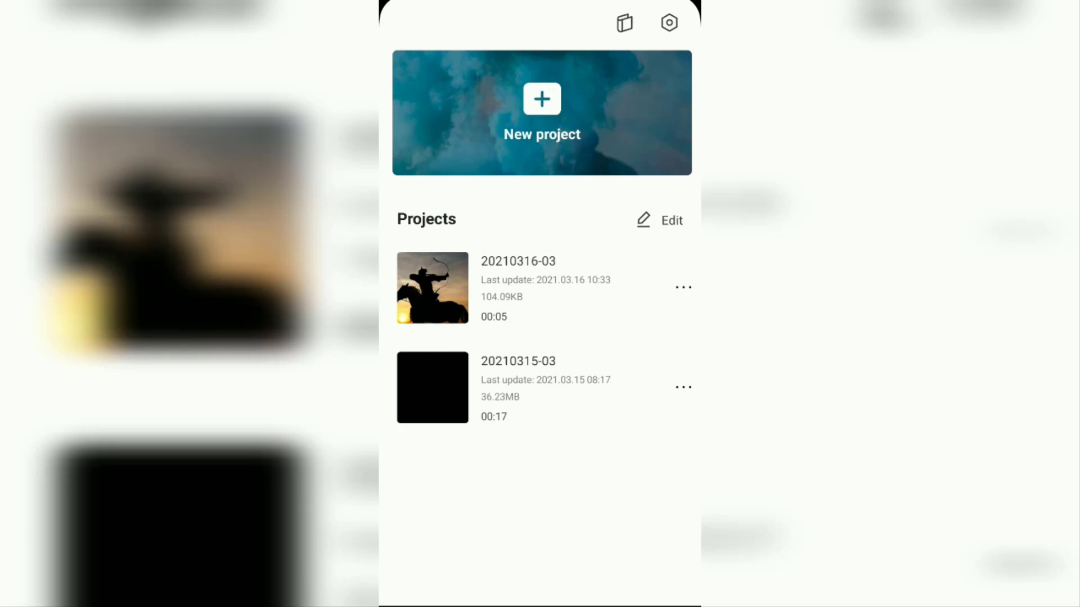
# - Start a second project with the dusty horse-racing photo and select its clip
pyautogui.click(541, 113)
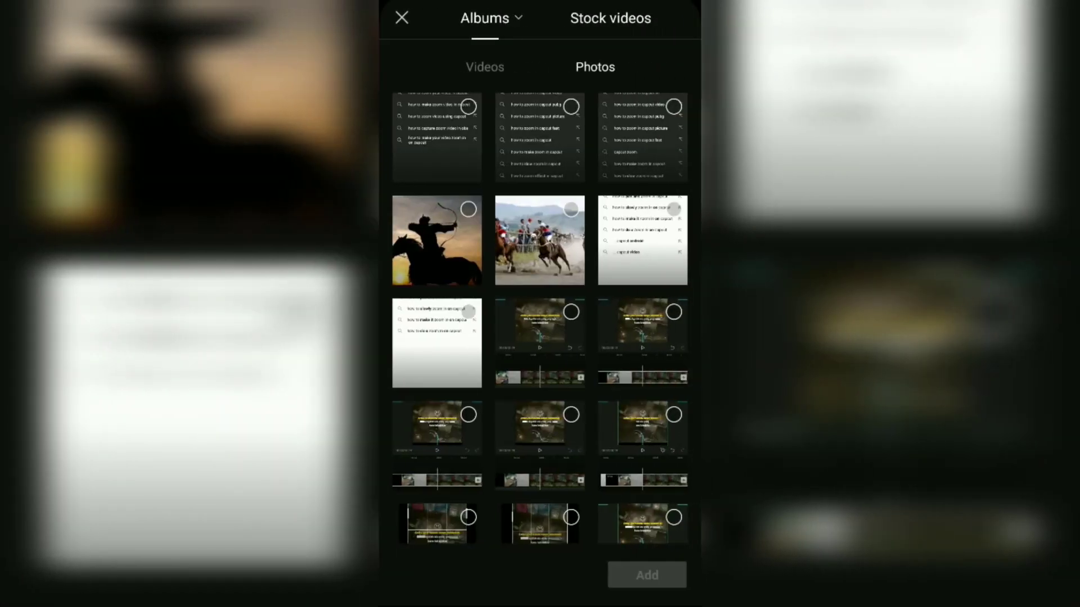
pyautogui.click(539, 239)
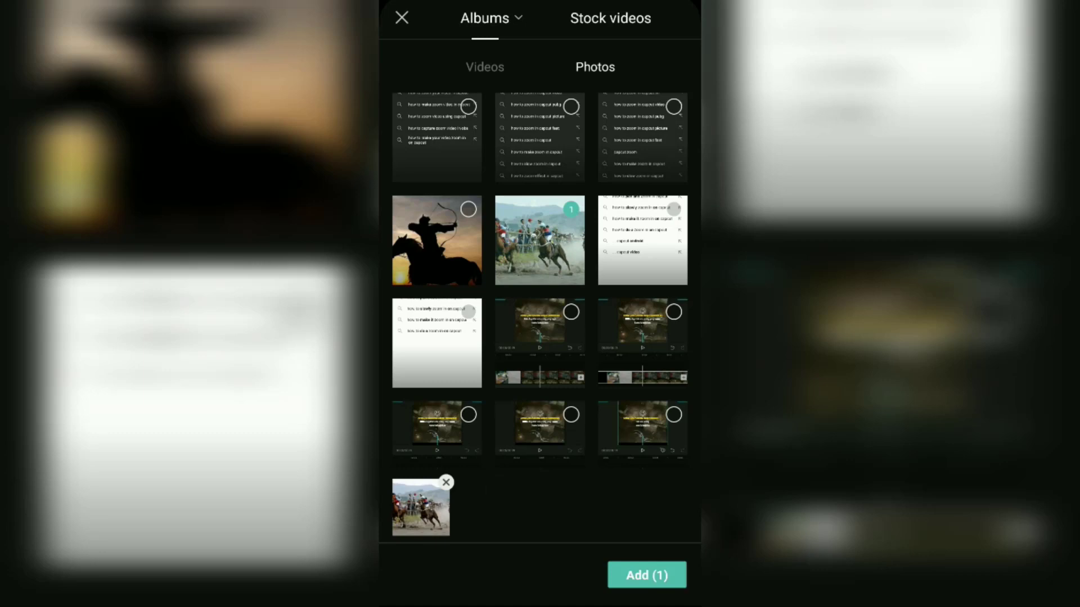
pyautogui.click(645, 574)
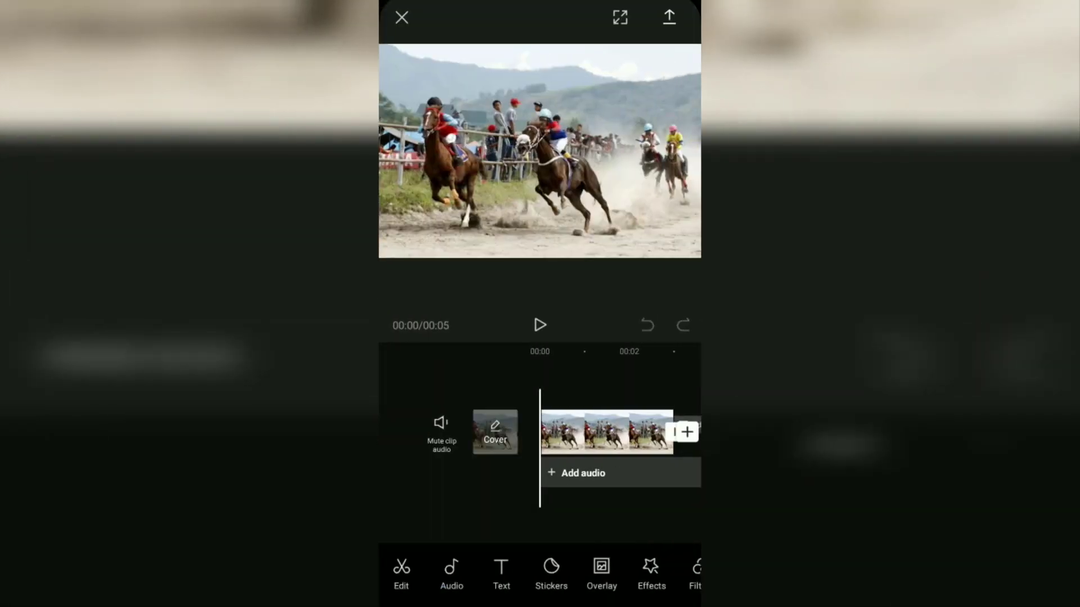
pyautogui.click(606, 433)
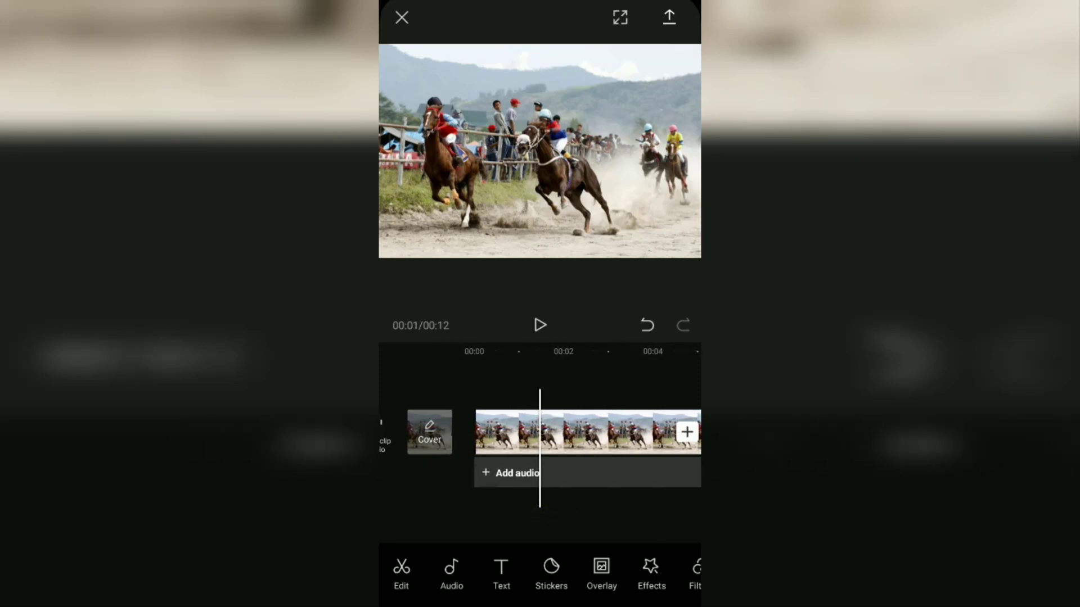
# - Add keyframes to the horse-race clip at its start and at the 4-second point
pyautogui.click(586, 433)
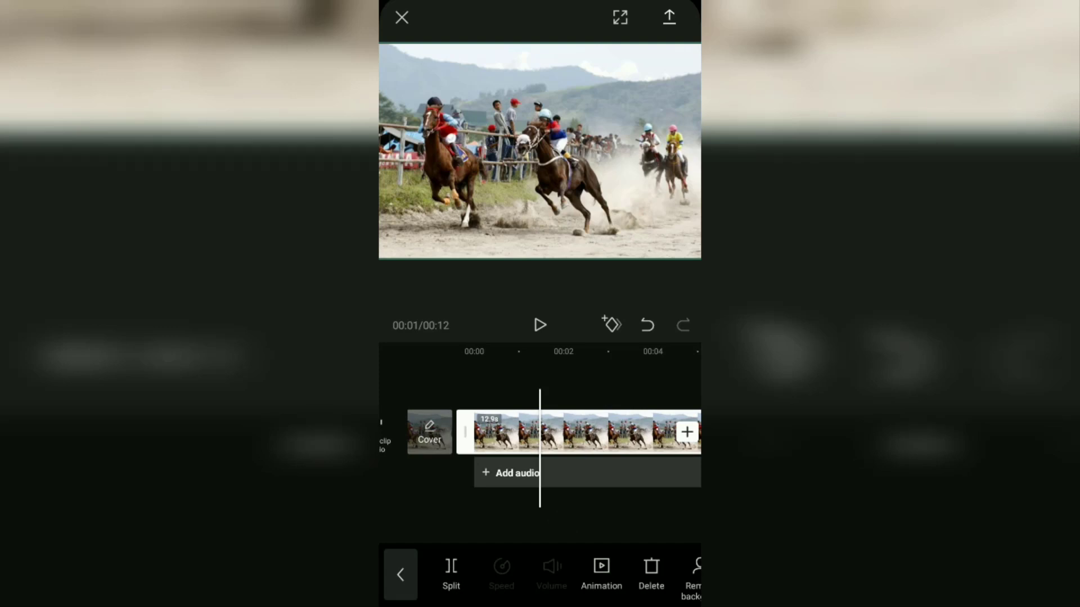
pyautogui.click(610, 324)
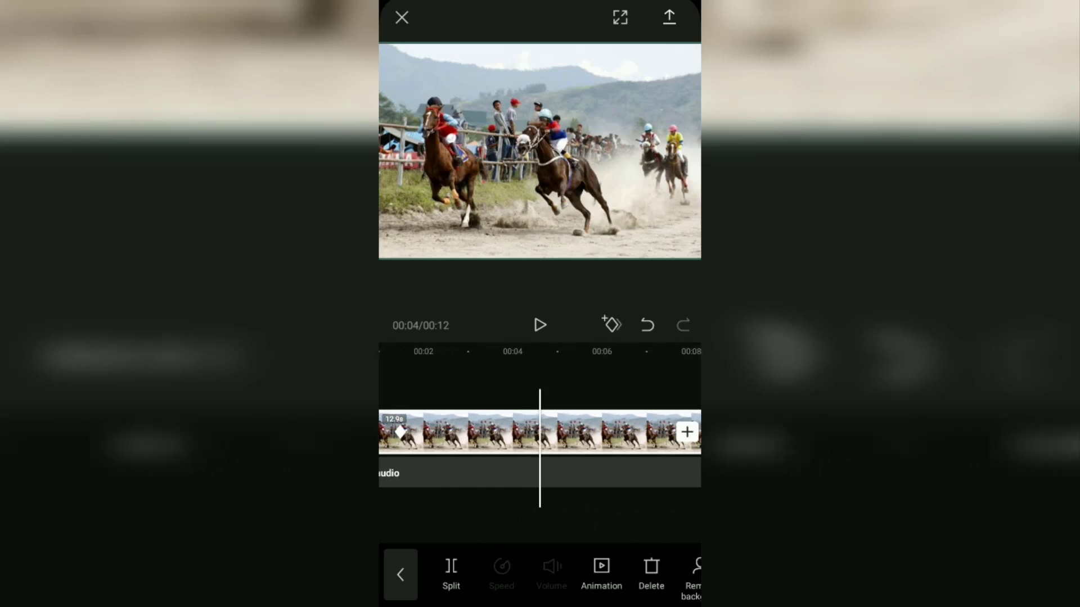
pyautogui.click(610, 324)
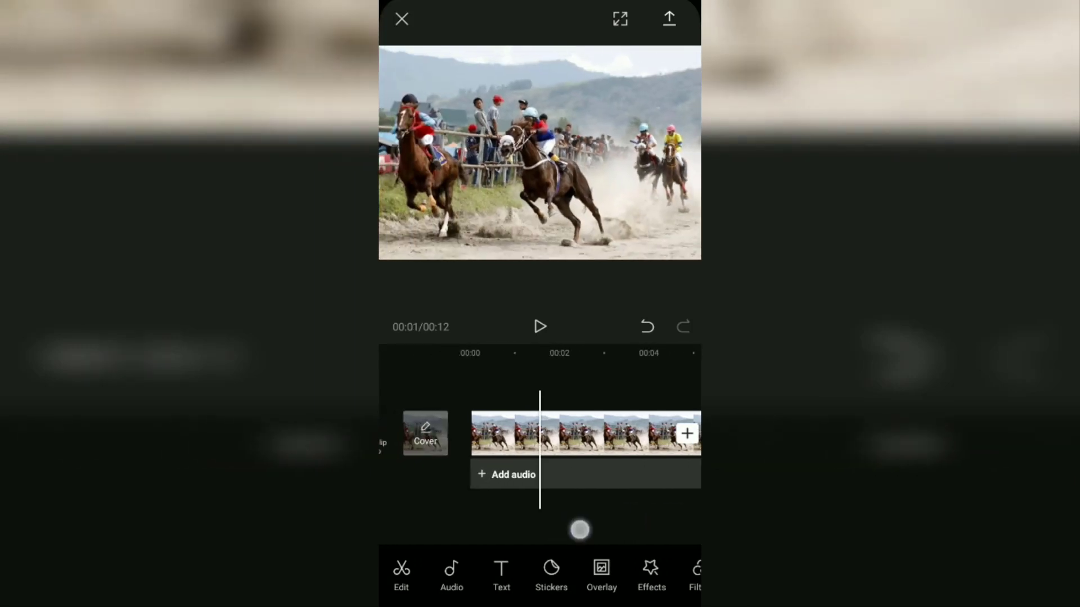
pyautogui.click(540, 326)
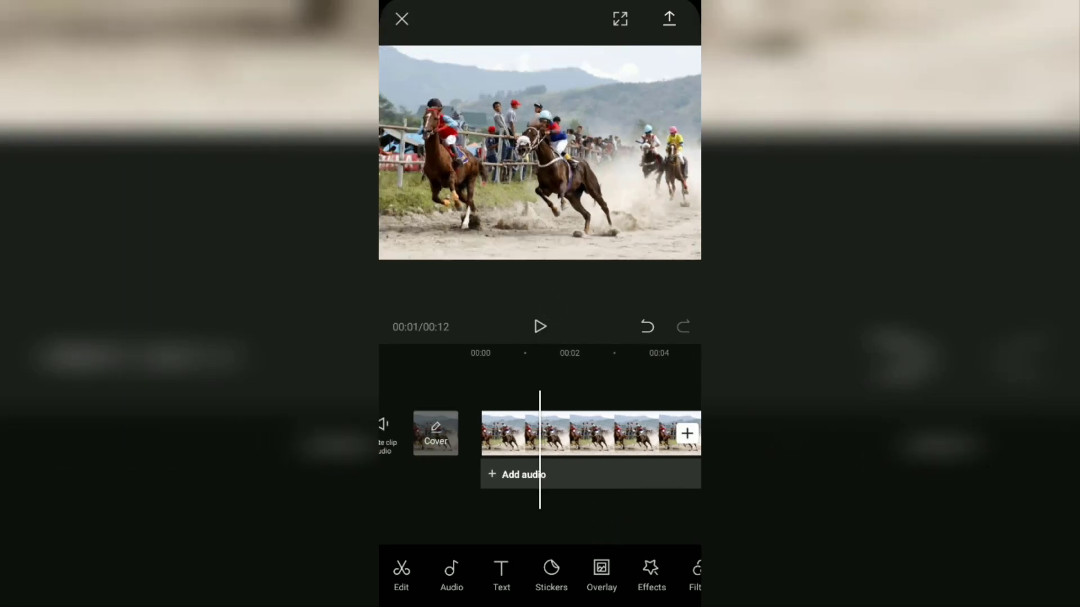
pyautogui.click(539, 326)
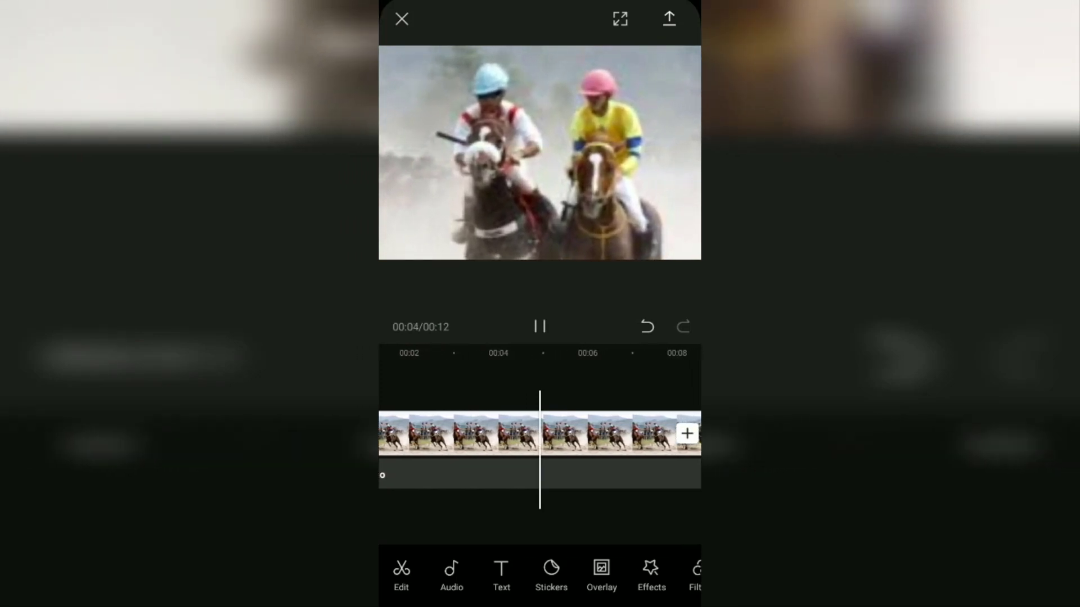
pyautogui.click(540, 327)
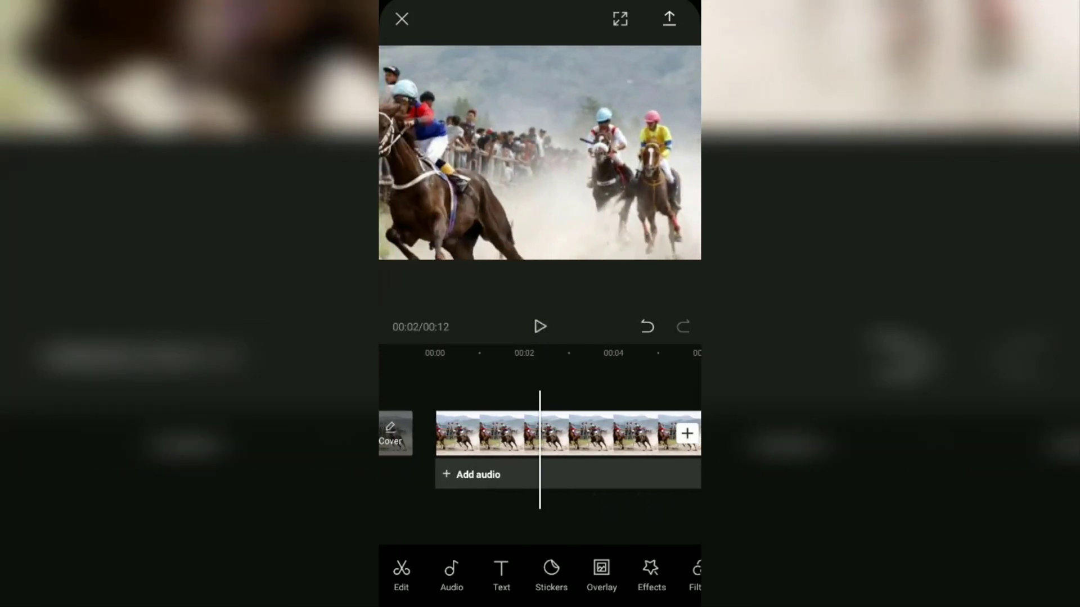
pyautogui.click(540, 327)
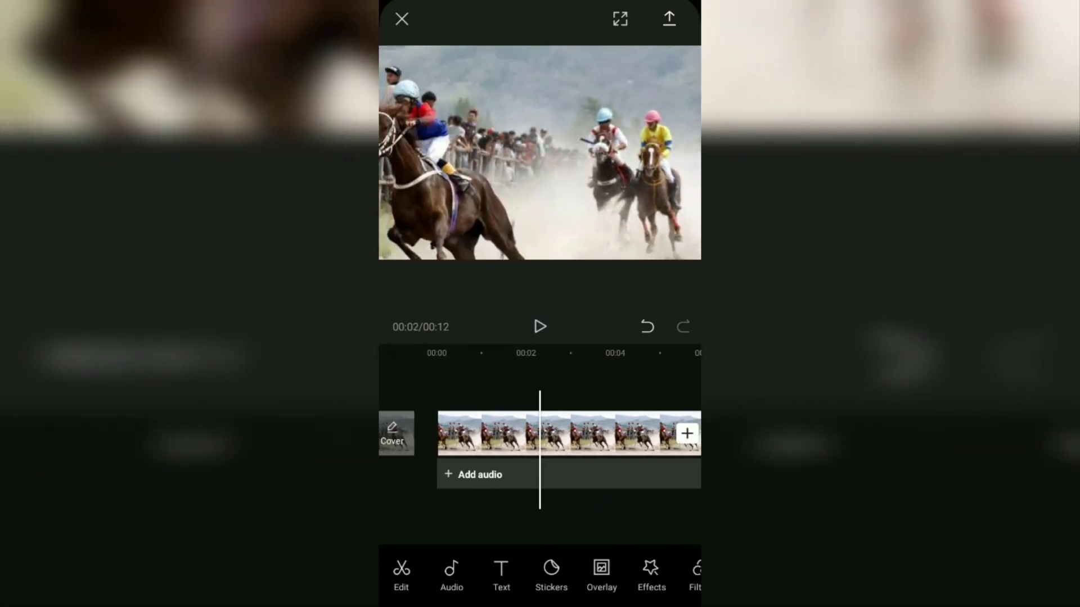
pyautogui.click(540, 326)
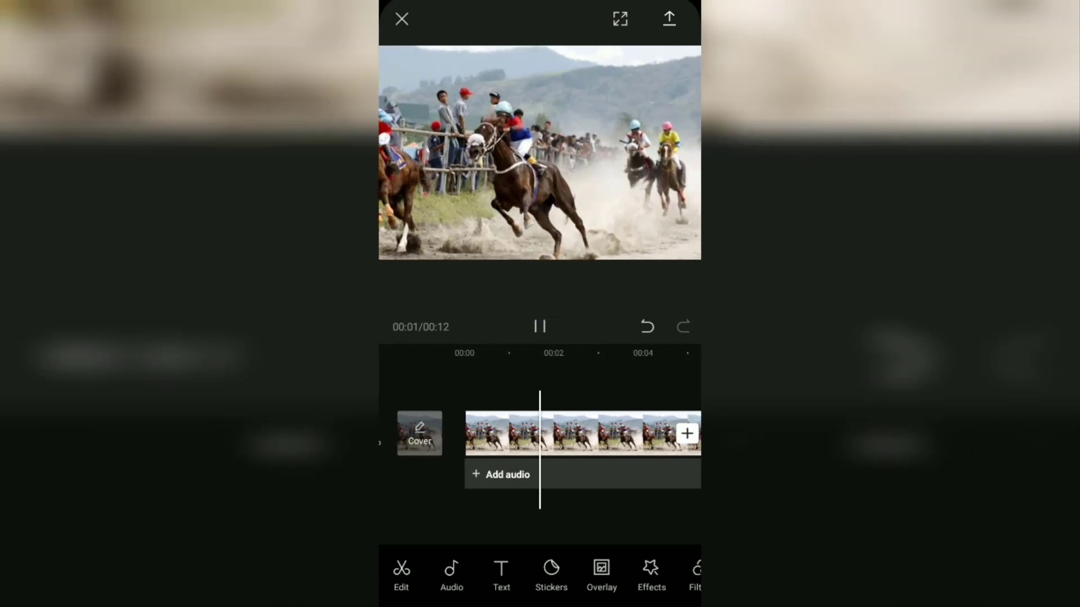
pyautogui.click(540, 326)
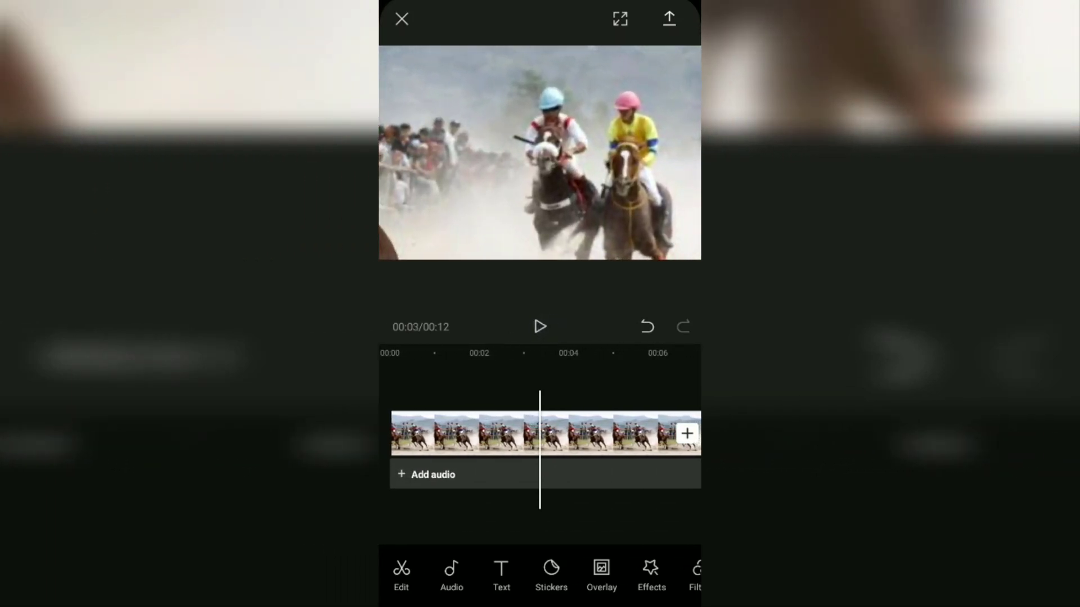
pyautogui.click(539, 327)
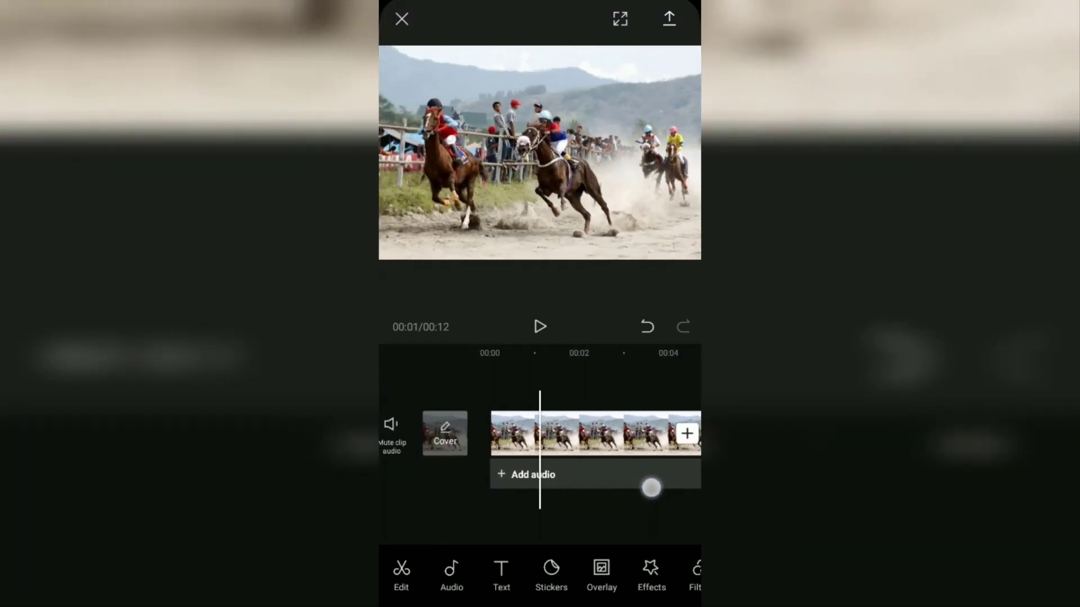
pyautogui.click(540, 326)
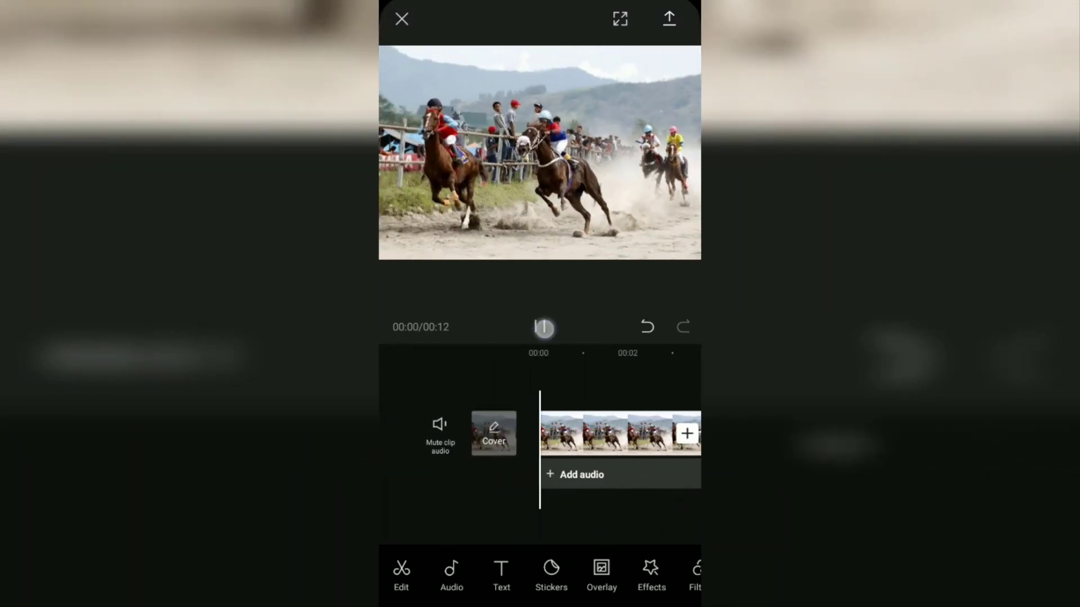
pyautogui.click(543, 327)
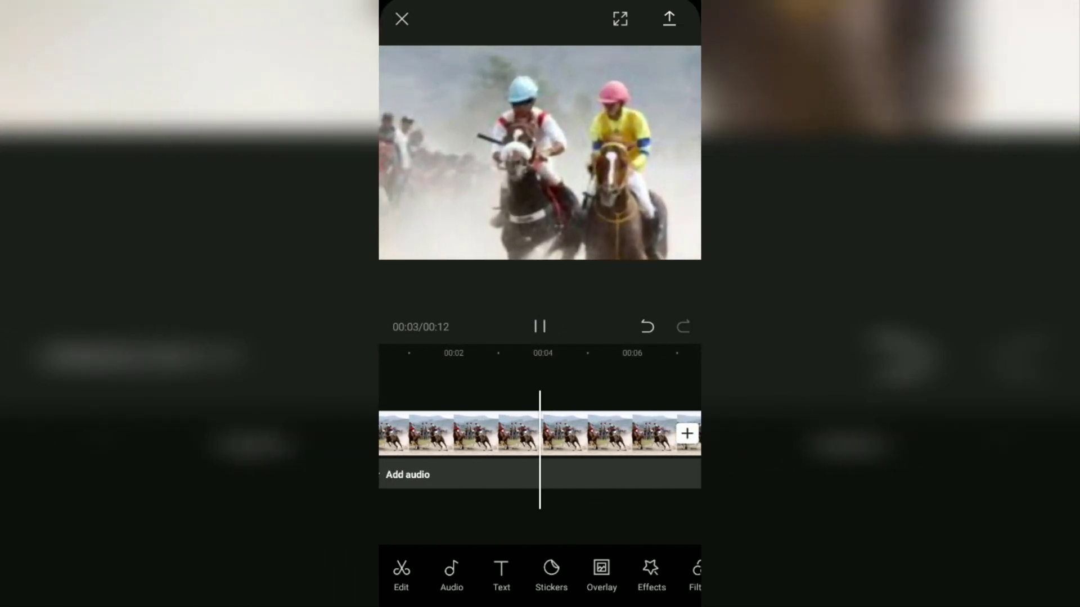
pyautogui.click(540, 327)
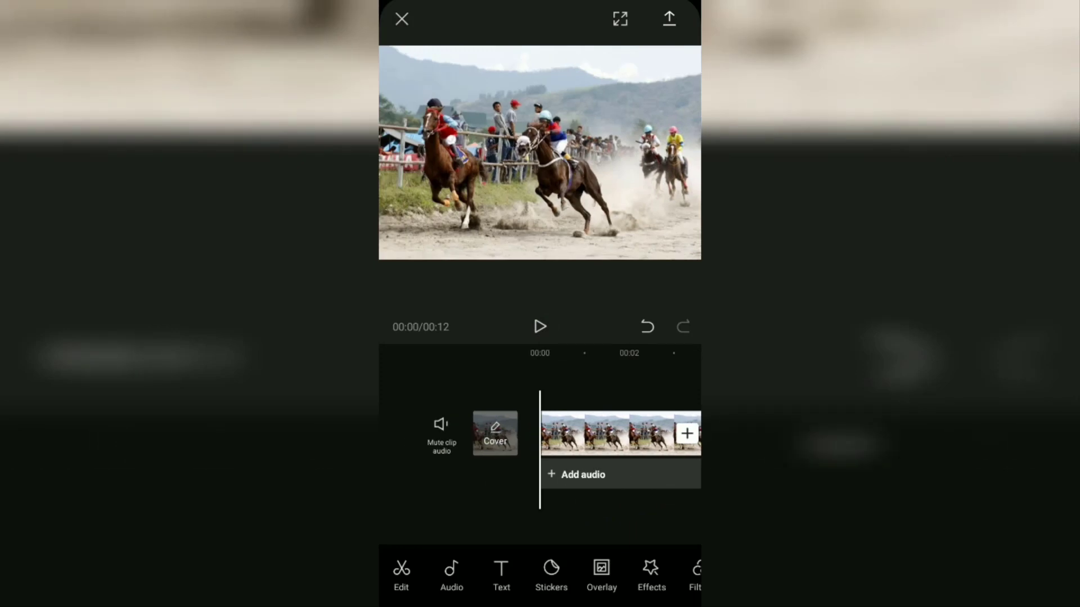
pyautogui.click(540, 326)
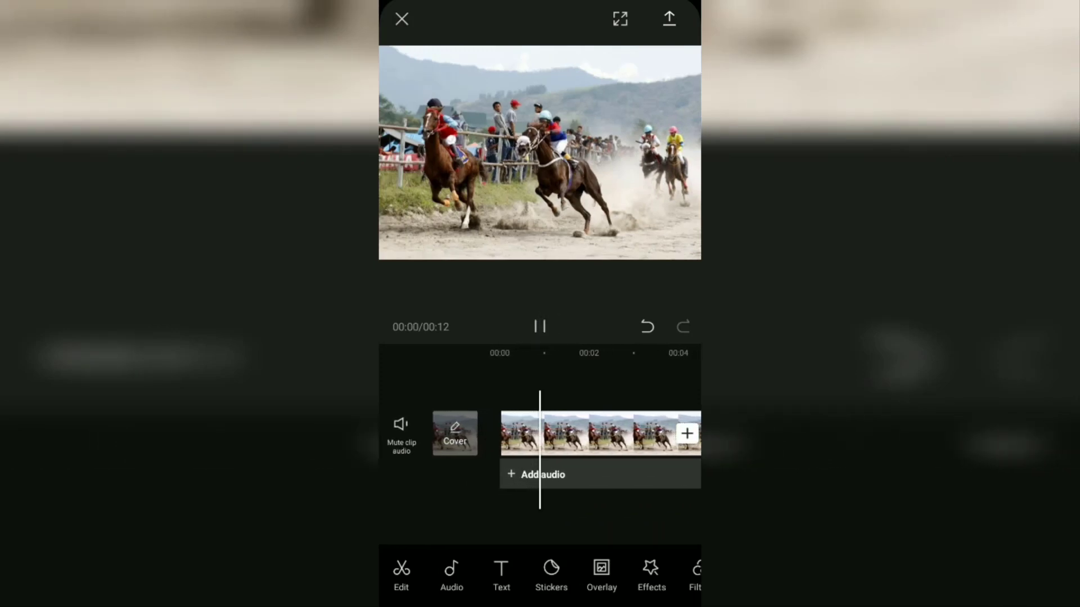